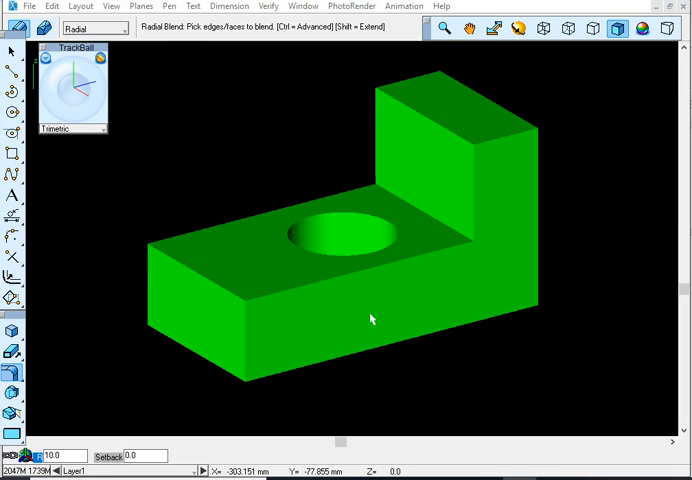
mouse_move(184, 258)
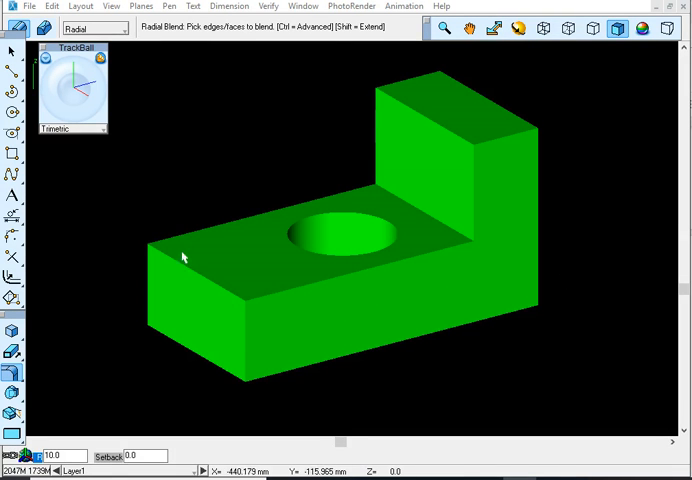
mouse_move(464, 150)
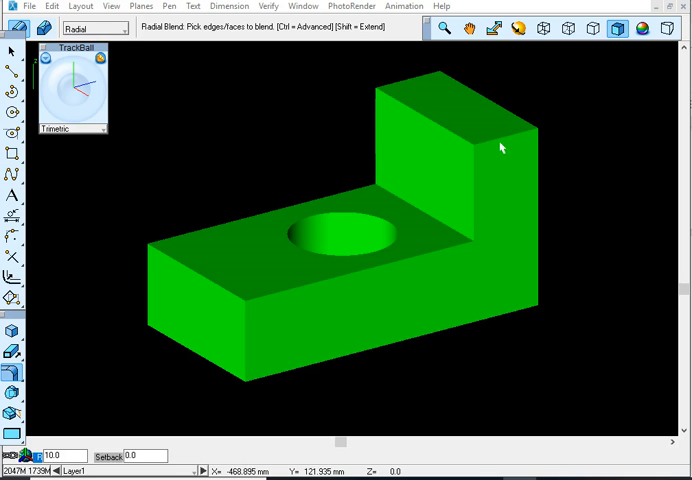
mouse_move(416, 280)
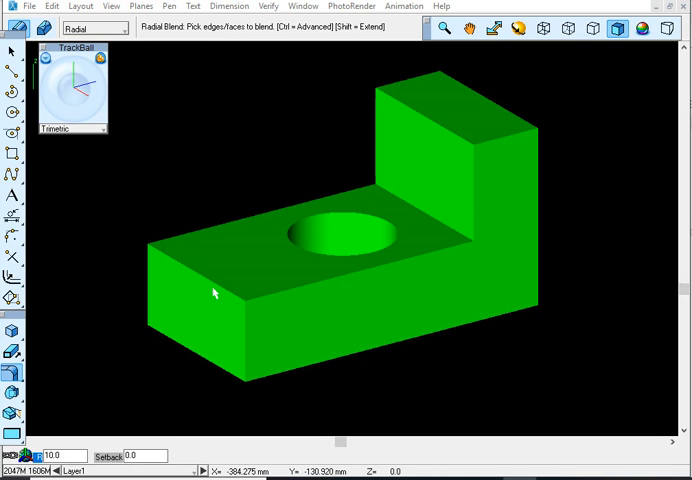
mouse_move(212, 288)
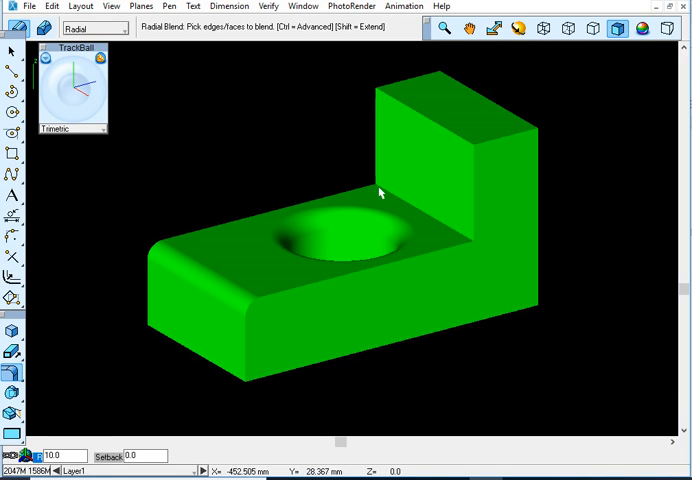
mouse_move(392, 200)
text(4)
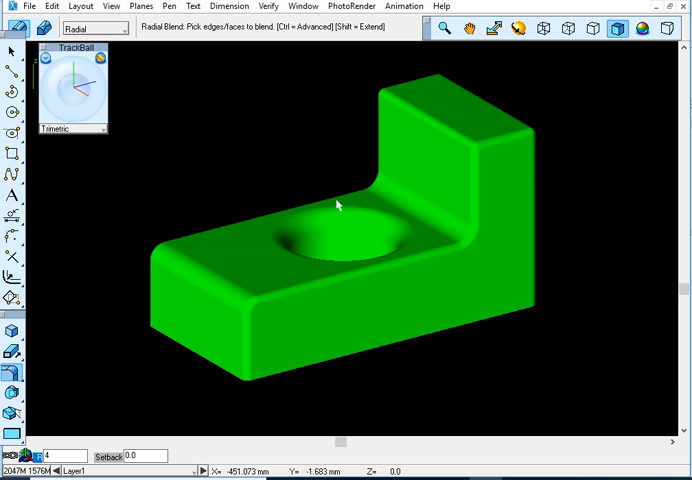
mouse_move(290, 376)
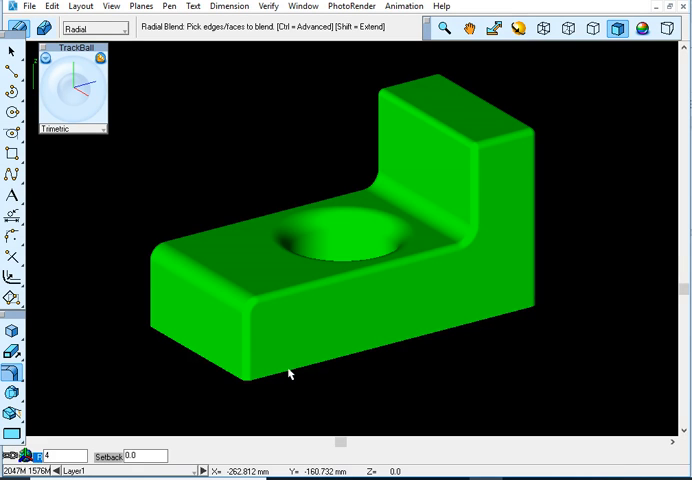